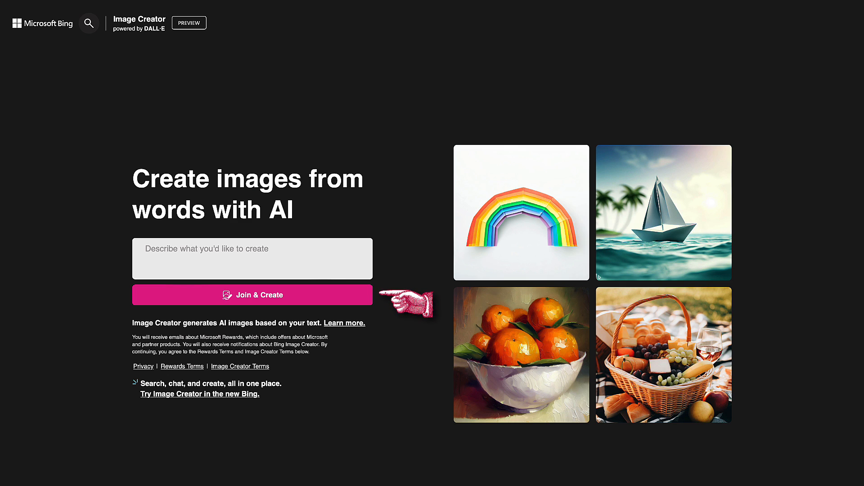
# Join Image Creator from the landing page to reach the signed-in creation page.
pyautogui.click(252, 295)
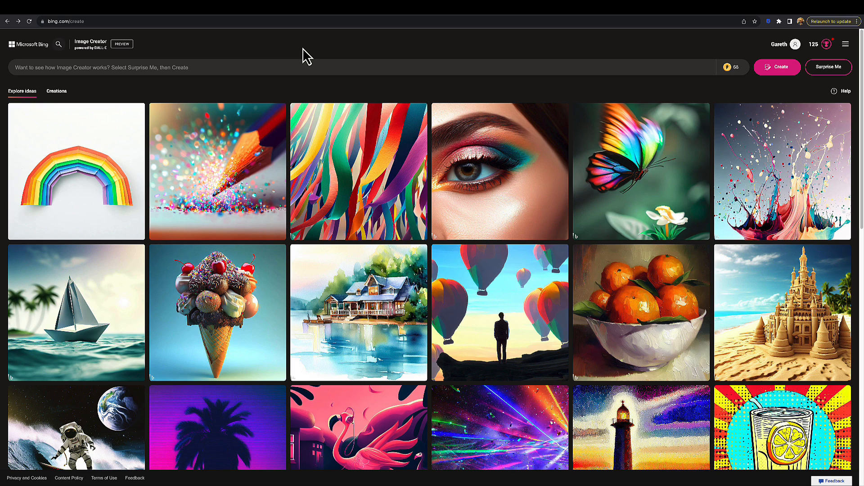
pyautogui.moveTo(302, 57)
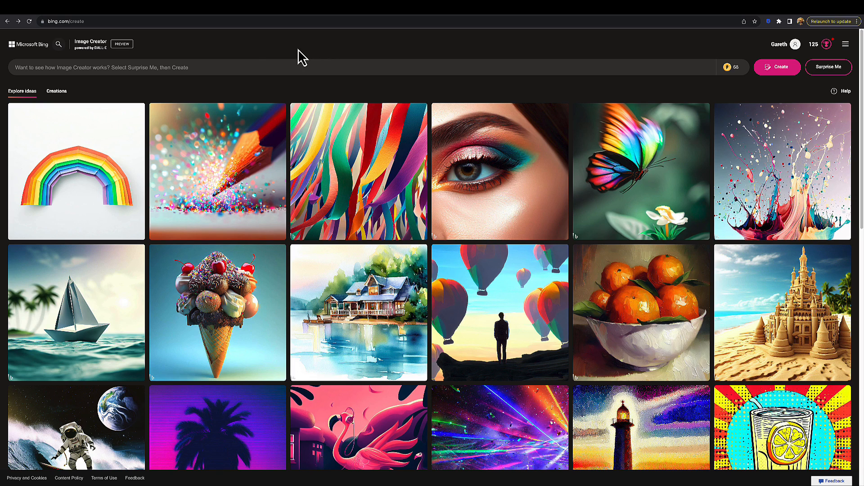
pyautogui.click(208, 67)
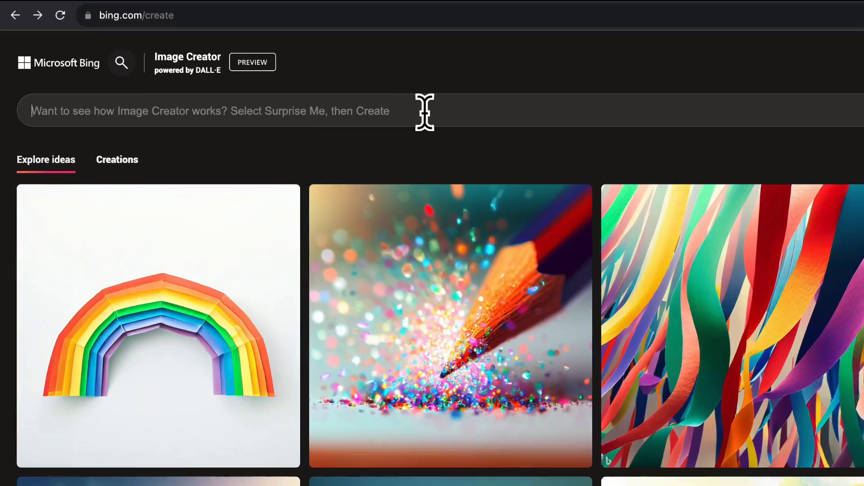
pyautogui.scroll(-3)
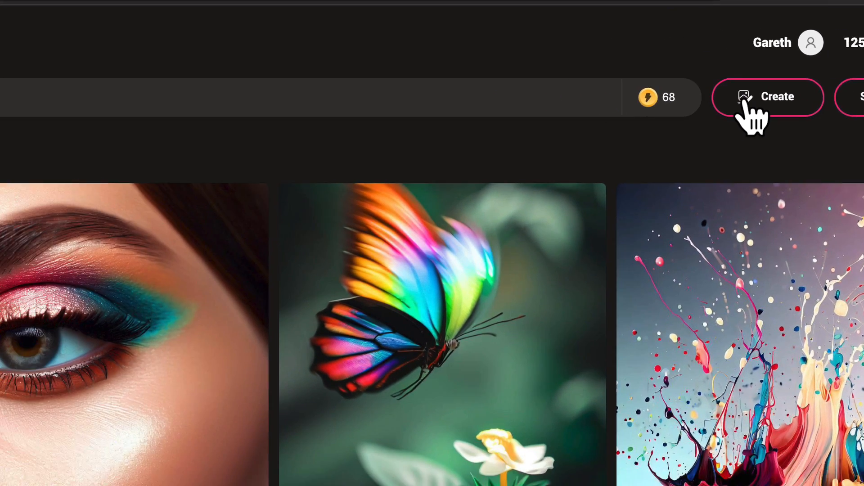
pyautogui.click(768, 96)
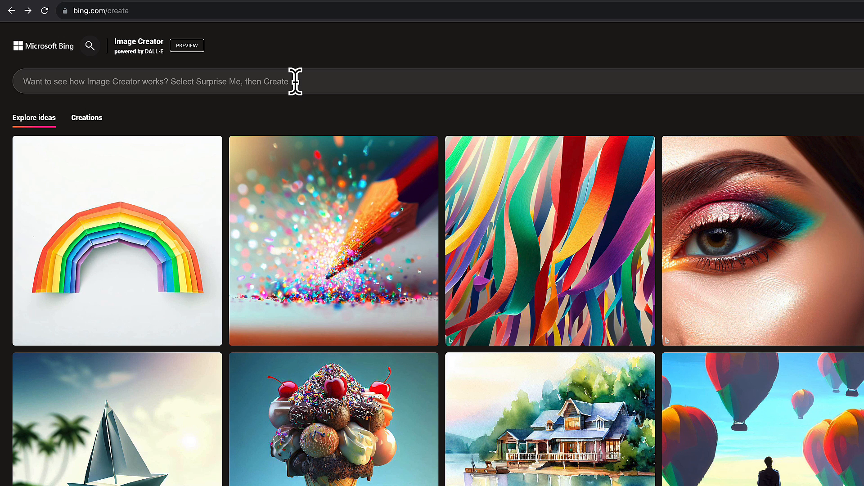
# Enter the prompt 'Photo of a chocolate cake with raspberries'.
pyautogui.write('P')
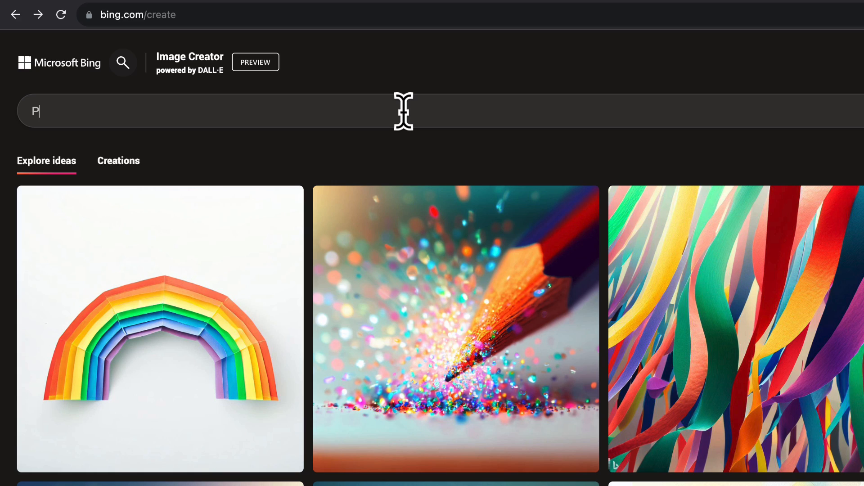
pyautogui.write('hoto of')
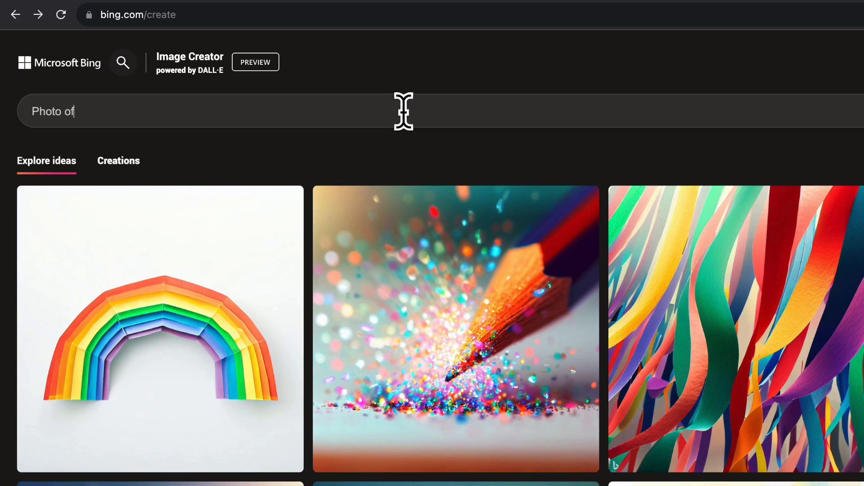
pyautogui.write('a')
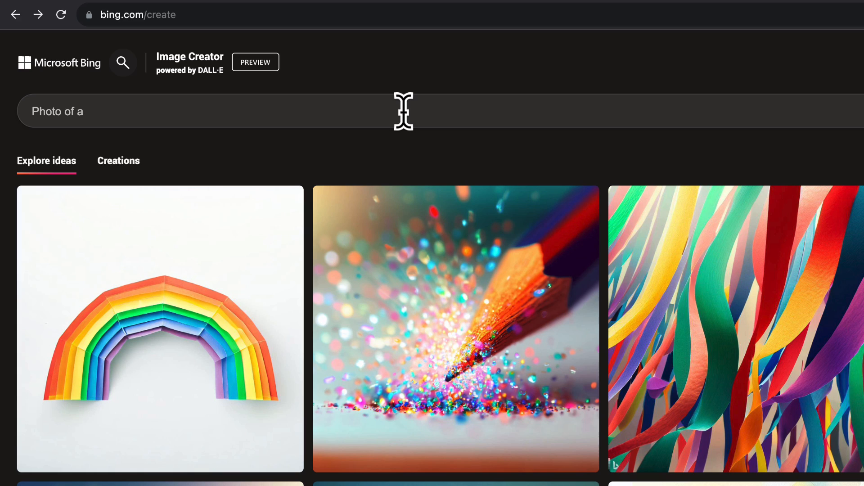
pyautogui.write('chocolate cake with raspbe')
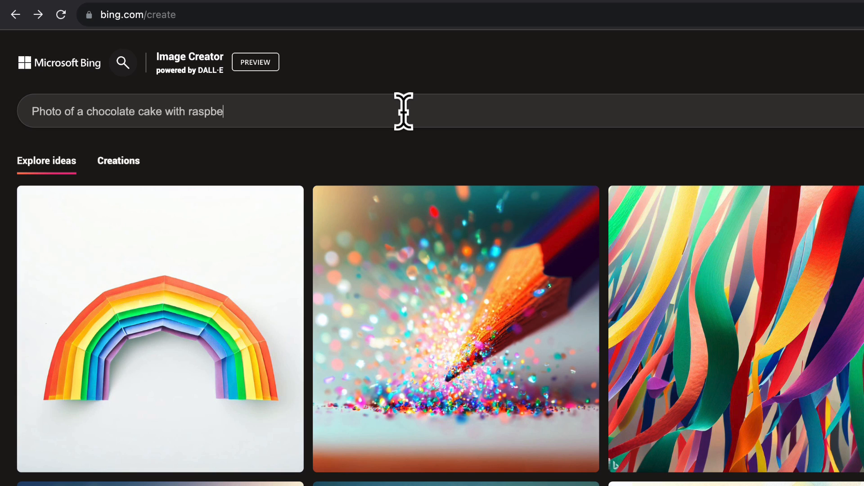
pyautogui.write('rries')
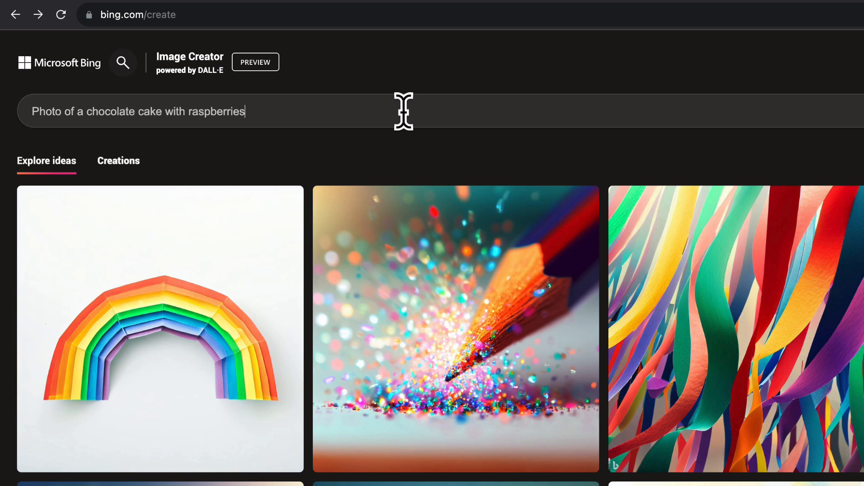
pyautogui.scroll(-3)
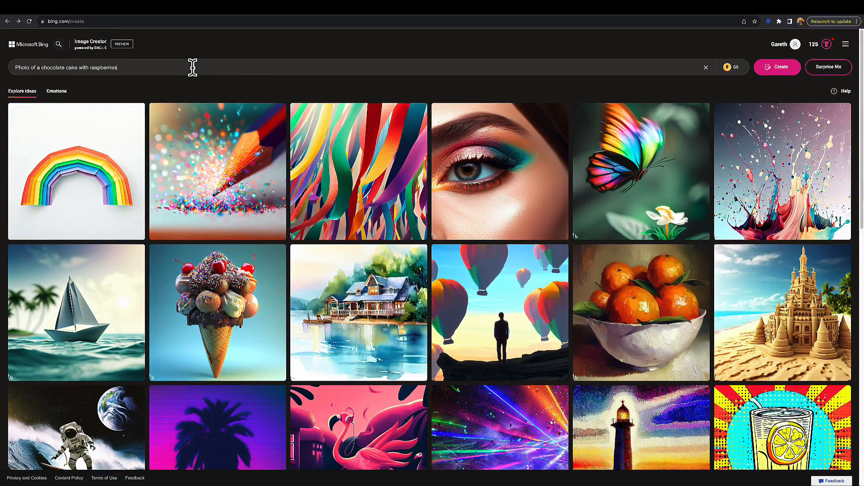
# Generate images from the cake prompt while browsing the Recent creations panel.
pyautogui.click(777, 67)
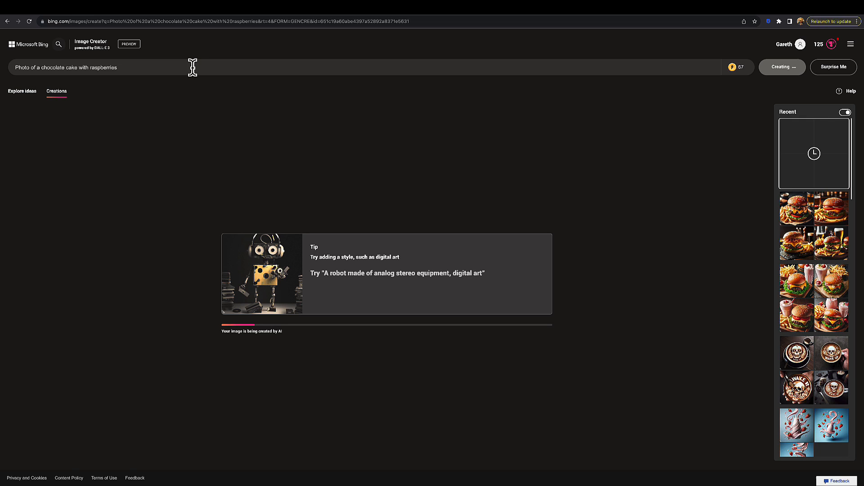
pyautogui.moveTo(476, 231)
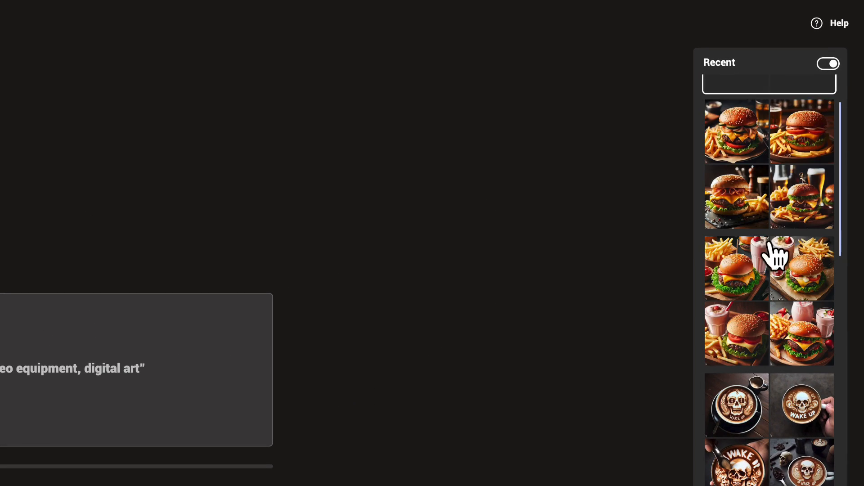
pyautogui.scroll(-3)
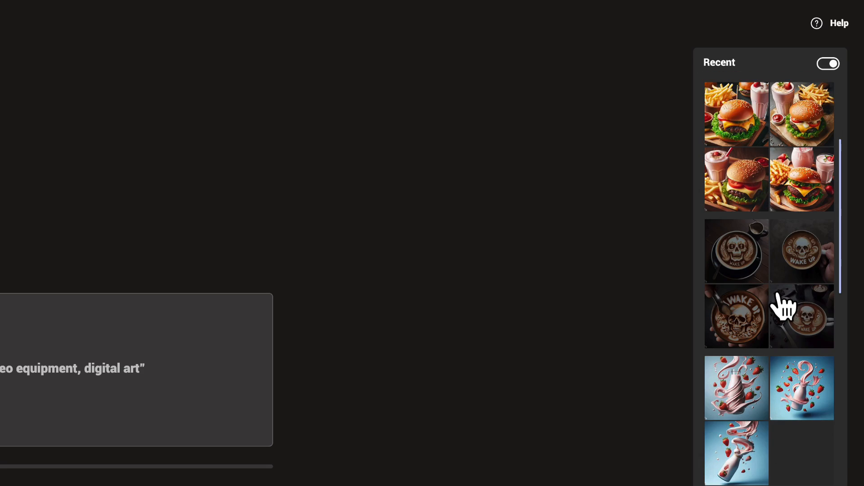
pyautogui.moveTo(782, 312)
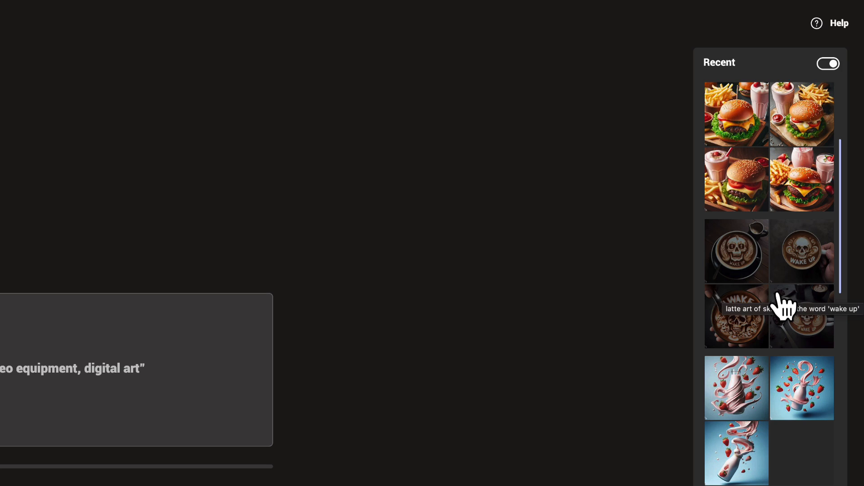
pyautogui.scroll(-3)
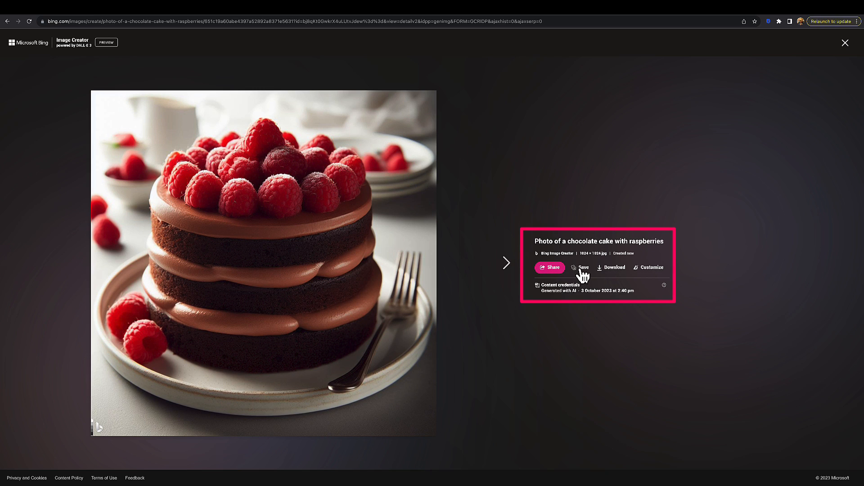
pyautogui.moveTo(113, 60)
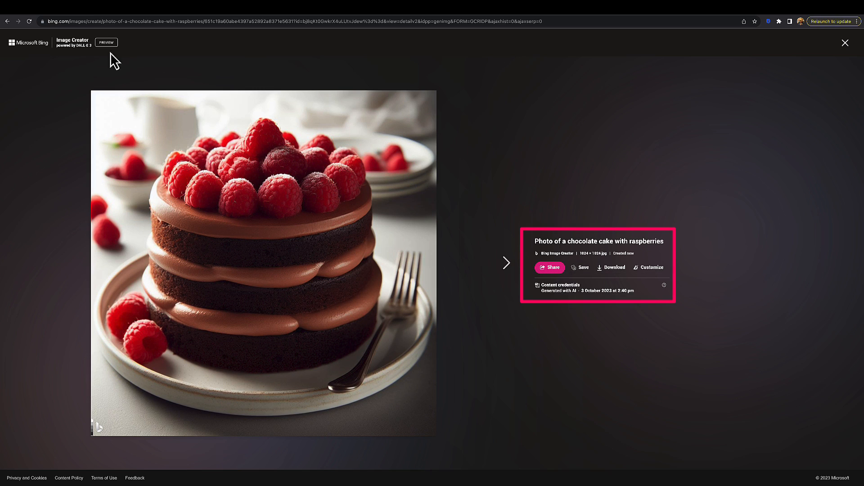
# Close the enlarged cake photo to return to the four-image results grid.
pyautogui.click(847, 43)
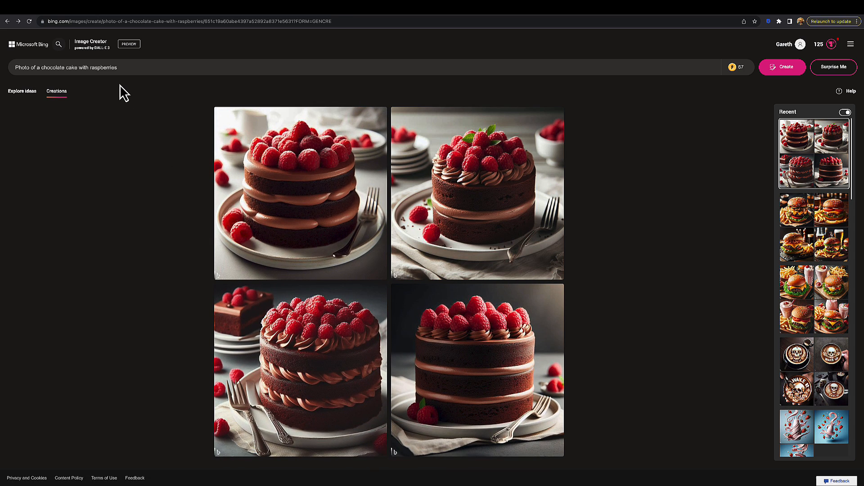
# Append strawberries, black plate with gold fork and milkshake to the prompt and generate.
pyautogui.click(127, 68)
pyautogui.write(', strawberries, on a black plate')
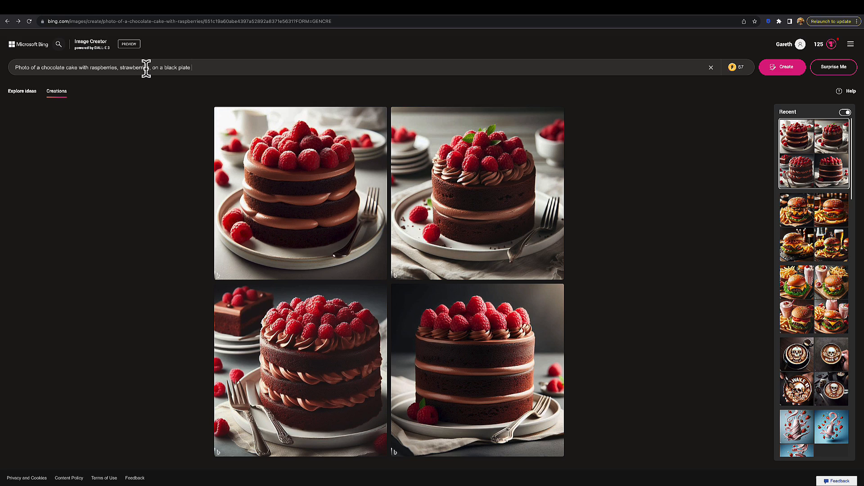
pyautogui.write('with gold fork, and a glass of milkshake in the background')
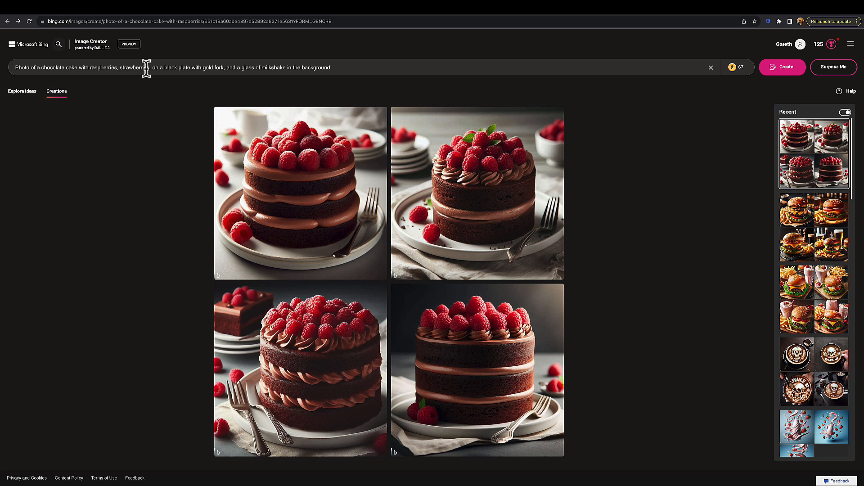
pyautogui.click(781, 67)
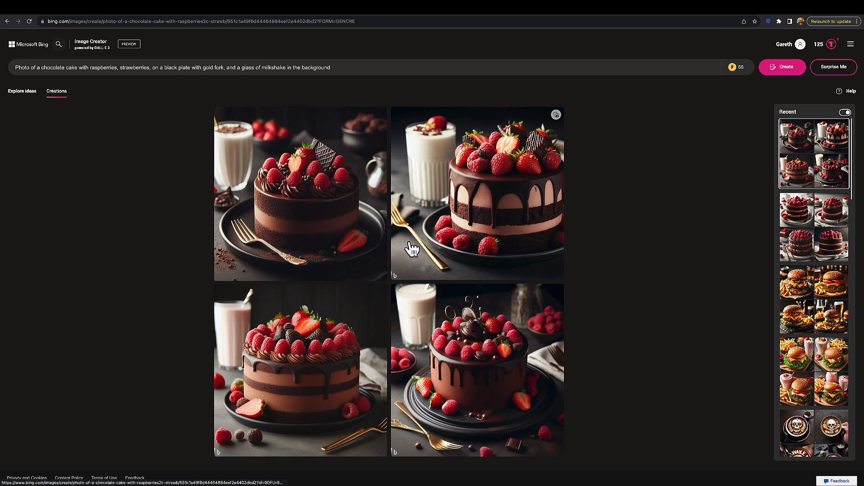
pyautogui.click(477, 192)
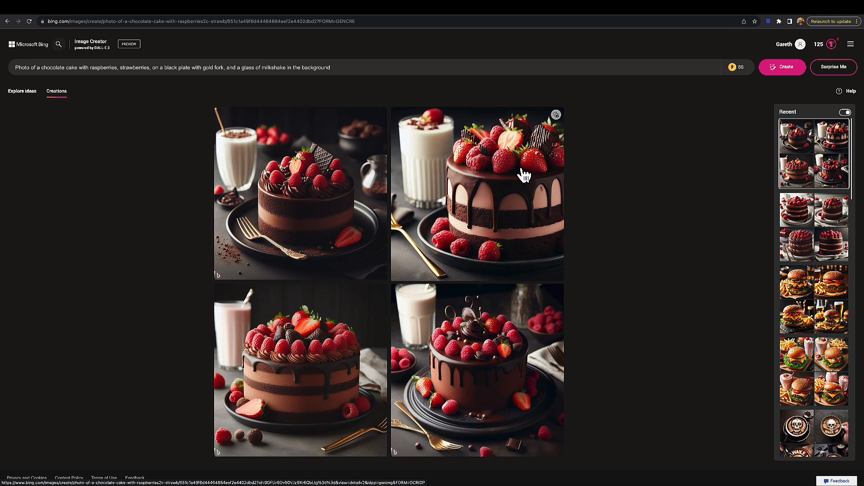
pyautogui.moveTo(524, 277)
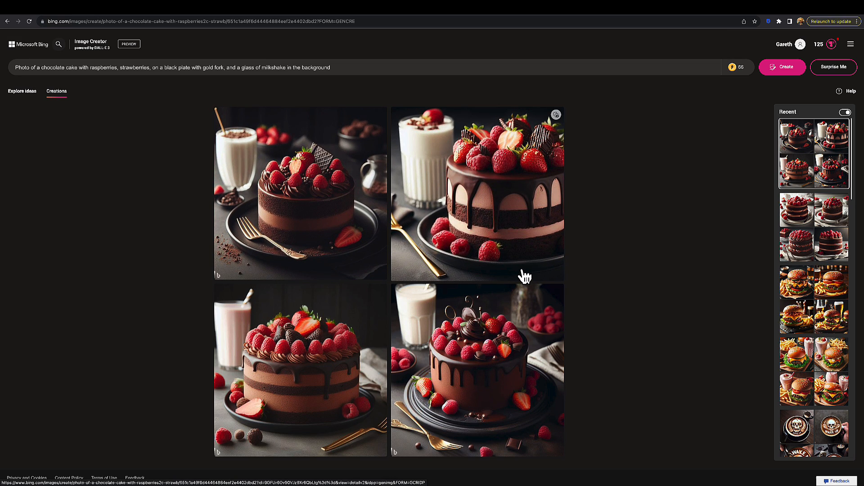
pyautogui.moveTo(424, 262)
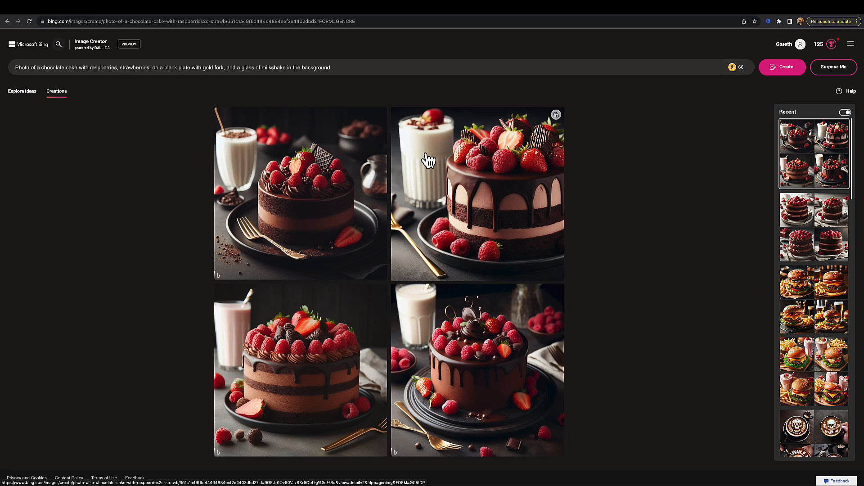
pyautogui.moveTo(496, 214)
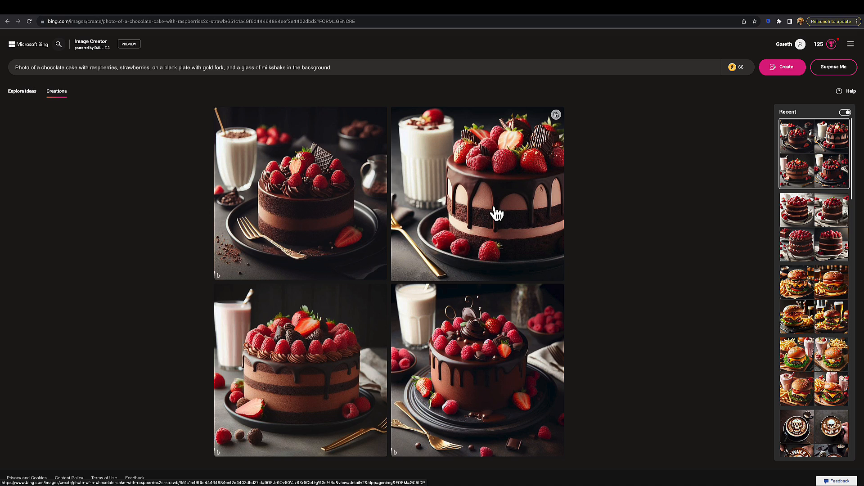
pyautogui.click(477, 192)
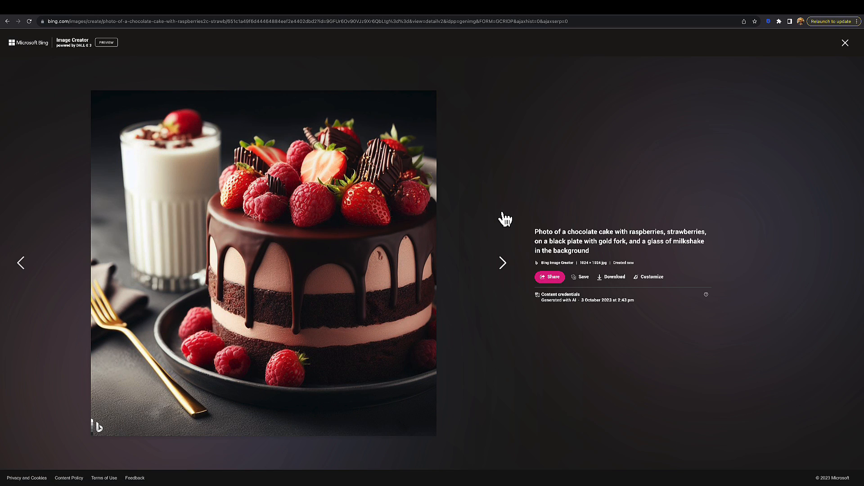
pyautogui.moveTo(166, 264)
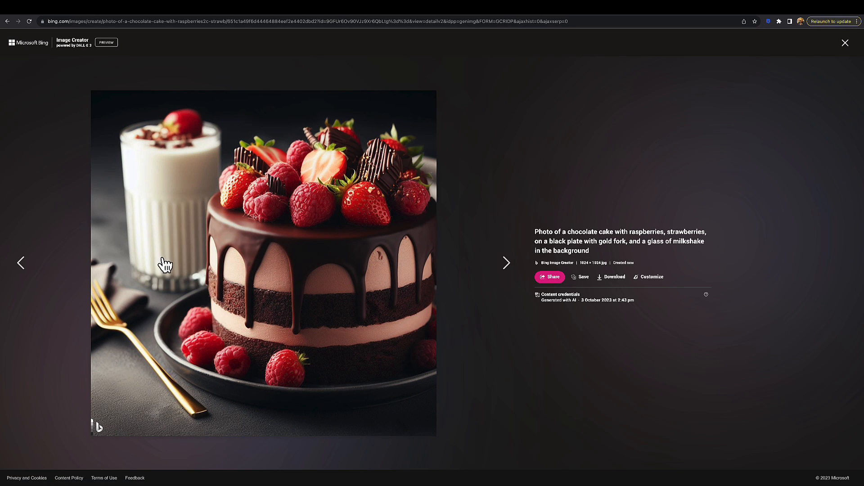
pyautogui.moveTo(49, 192)
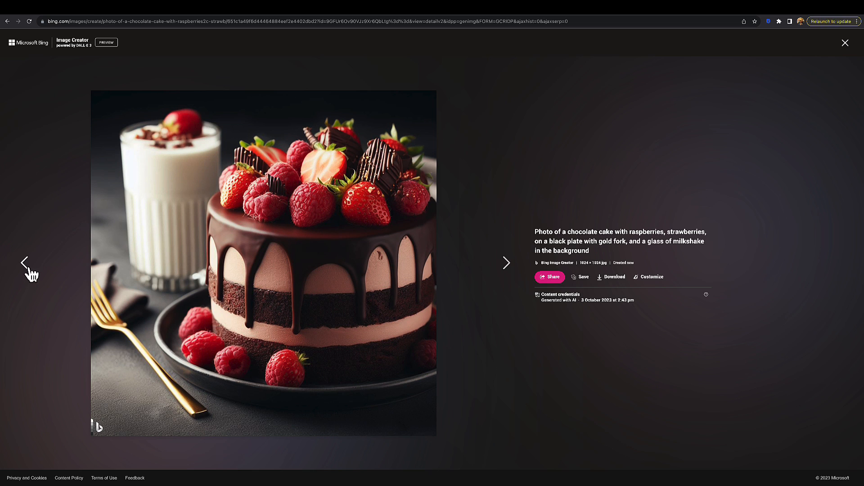
pyautogui.click(23, 262)
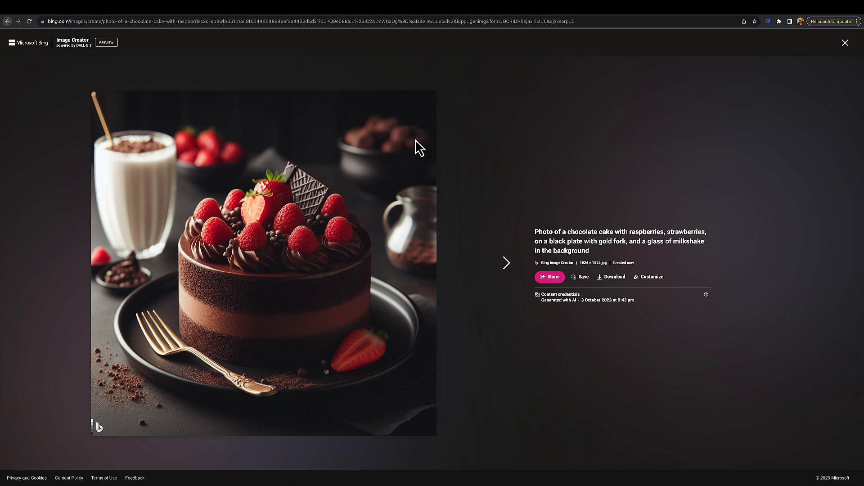
pyautogui.click(845, 42)
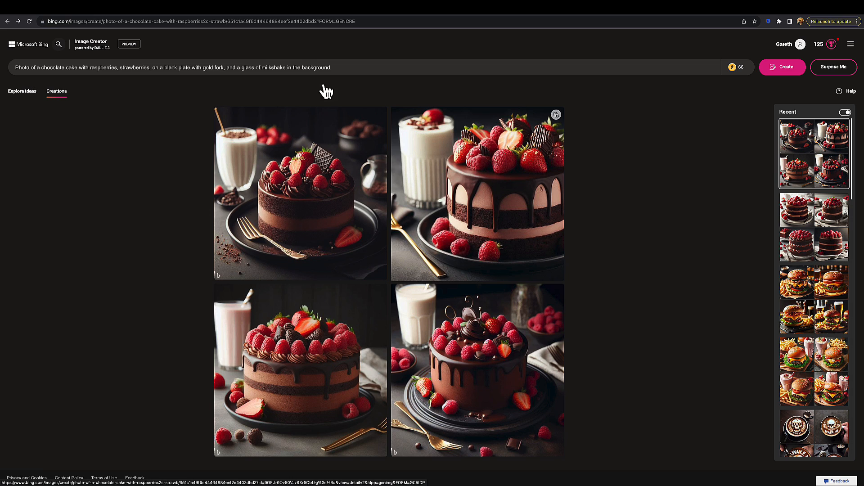
# Replace the prompt with "1980's polaroid of spiderman in the pub with his pet crocodile".
pyautogui.tripleClick(166, 67)
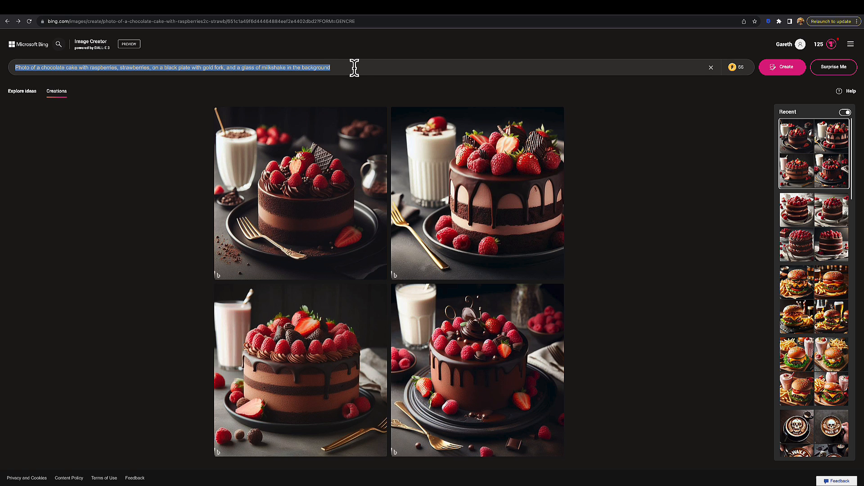
pyautogui.write('p')
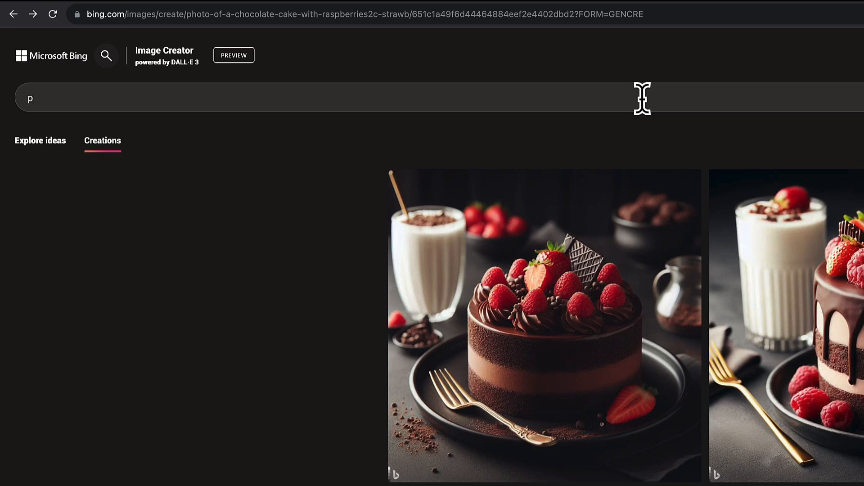
pyautogui.write('olaroid of spiderman')
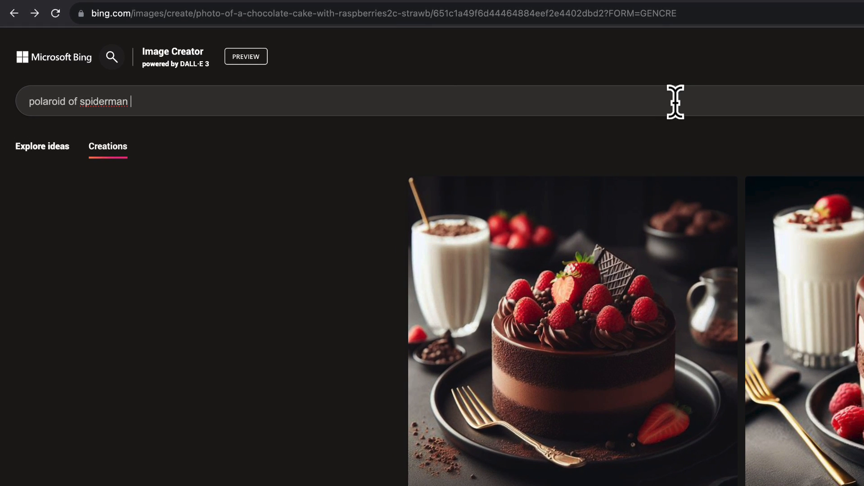
pyautogui.write('in the pub with')
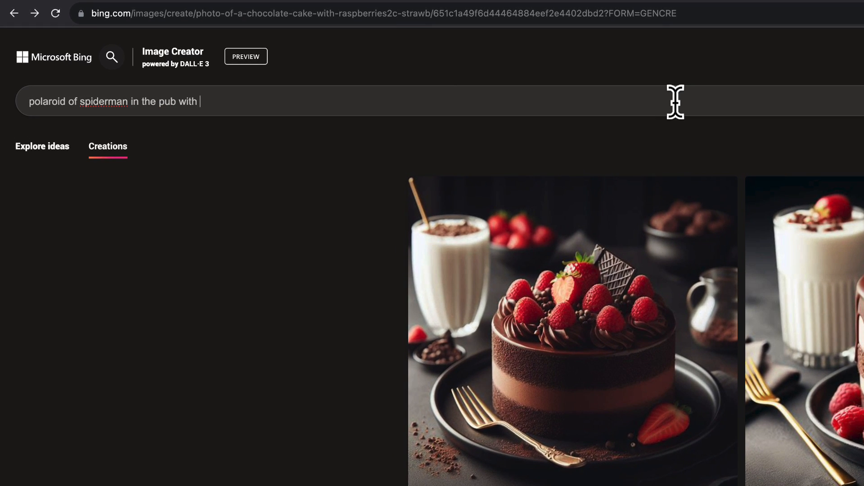
pyautogui.write('his pet crocodile')
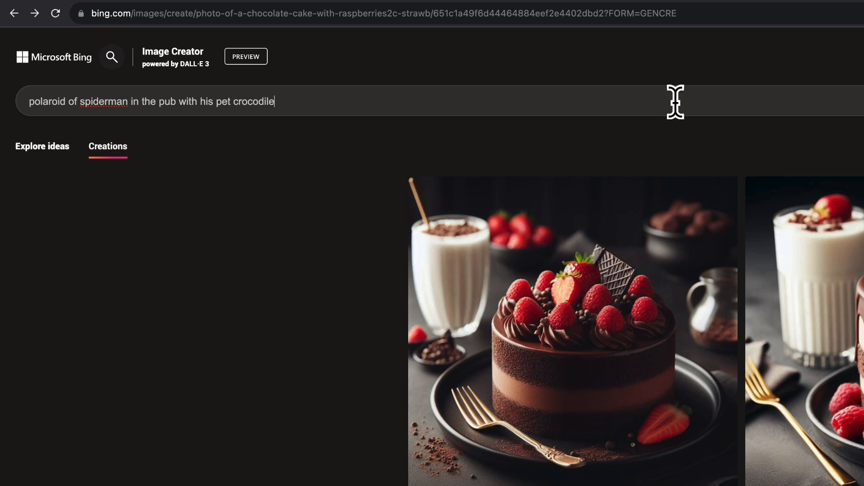
pyautogui.write('1980')
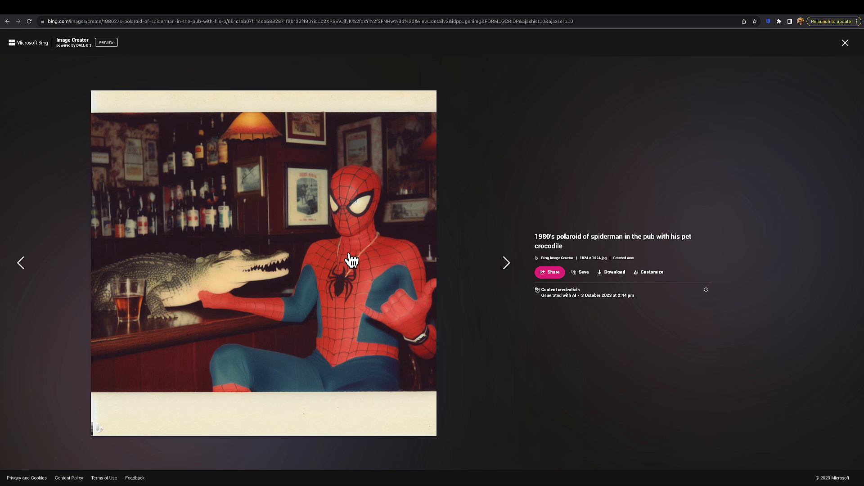
pyautogui.moveTo(215, 275)
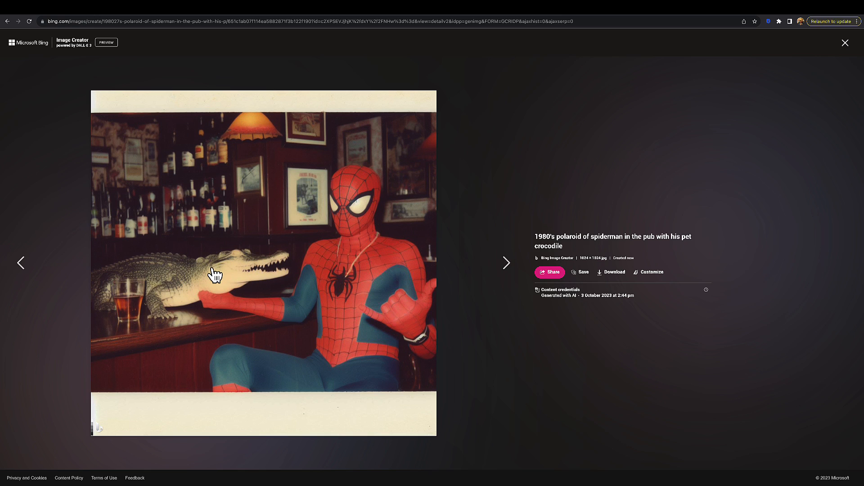
pyautogui.moveTo(505, 276)
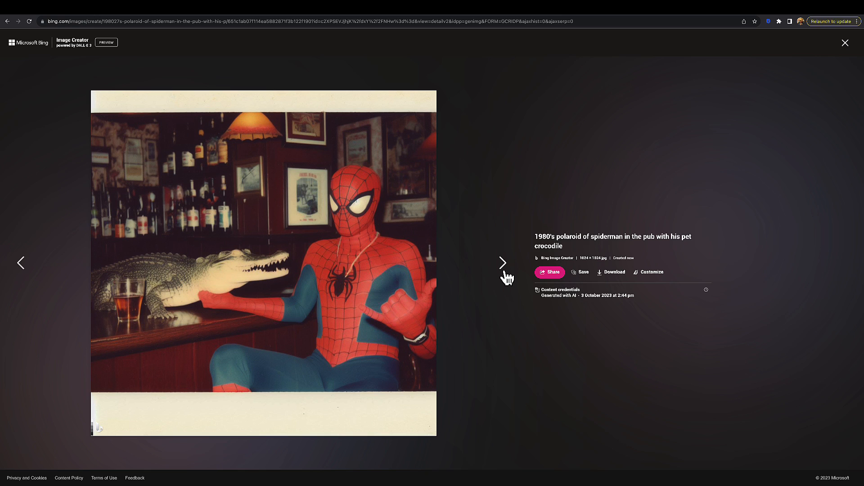
# Step forward and back through the enlarged Spider-Man polaroids, then return to the grid.
pyautogui.click(502, 263)
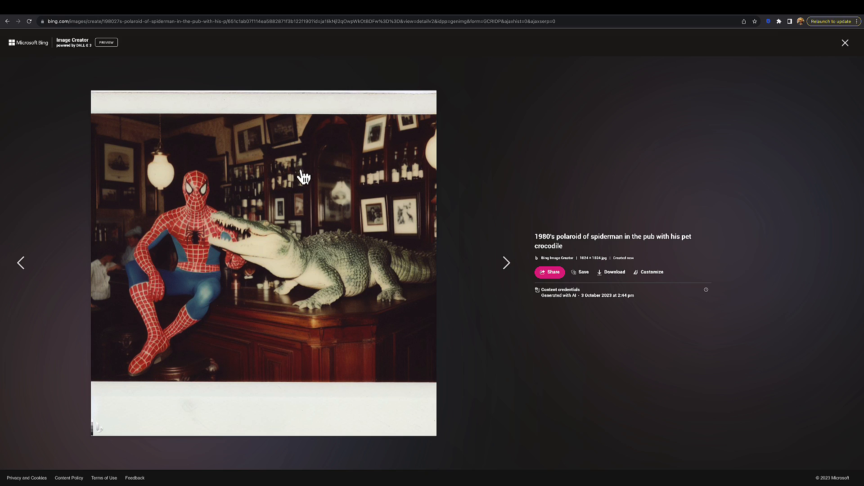
pyautogui.moveTo(281, 168)
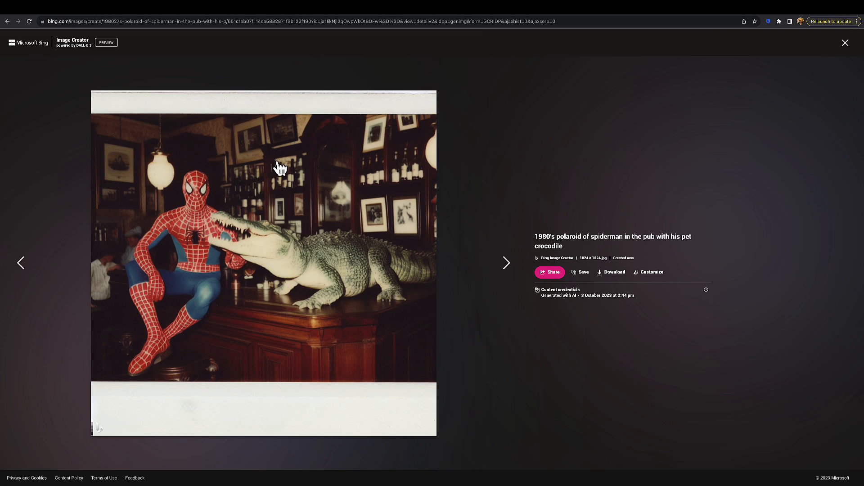
pyautogui.click(506, 263)
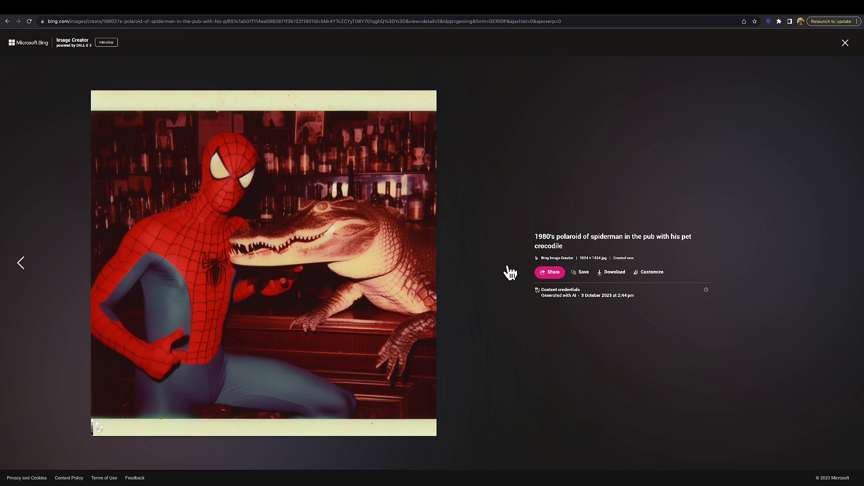
pyautogui.moveTo(272, 339)
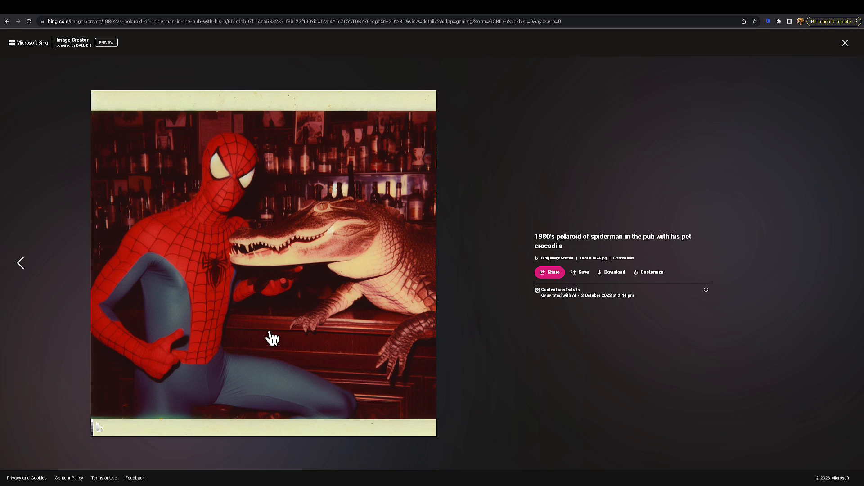
pyautogui.moveTo(513, 277)
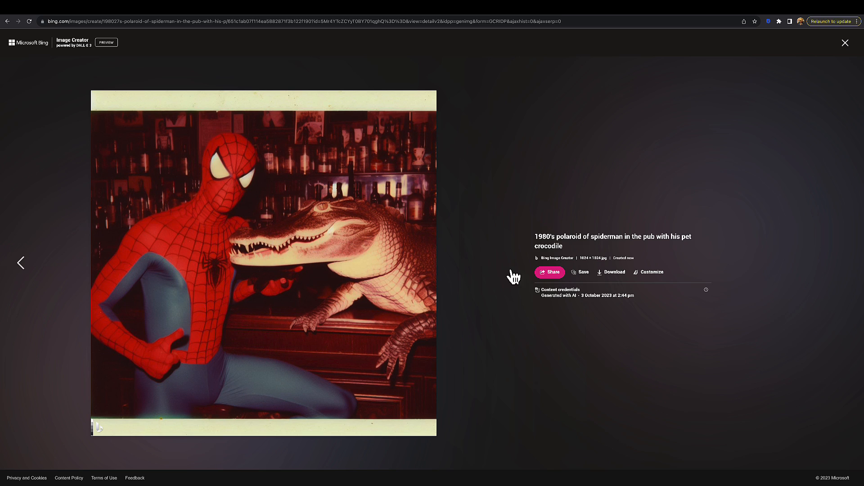
pyautogui.click(22, 263)
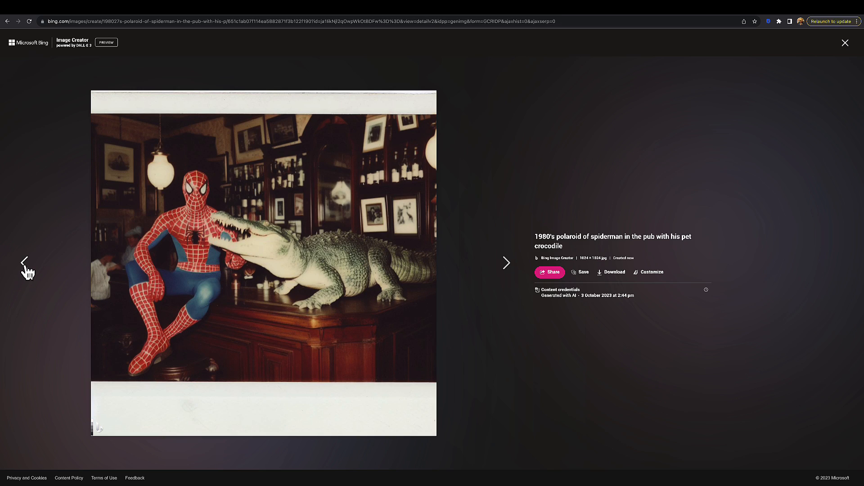
pyautogui.click(18, 262)
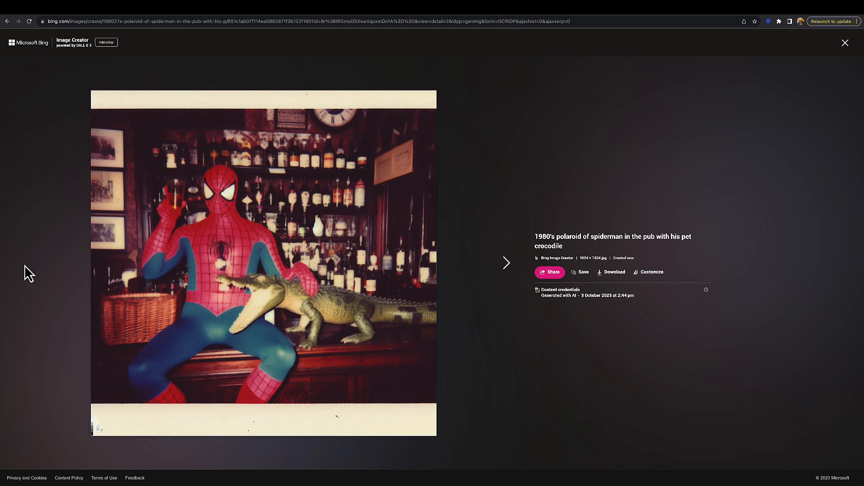
pyautogui.moveTo(648, 102)
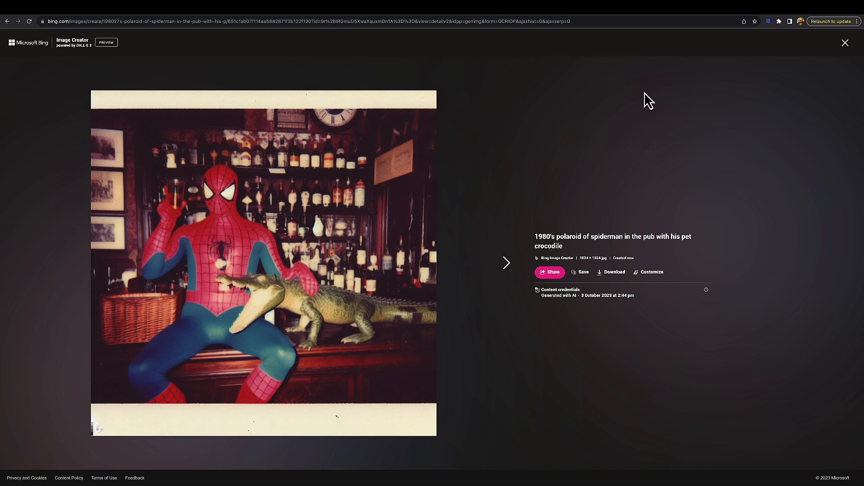
pyautogui.click(845, 43)
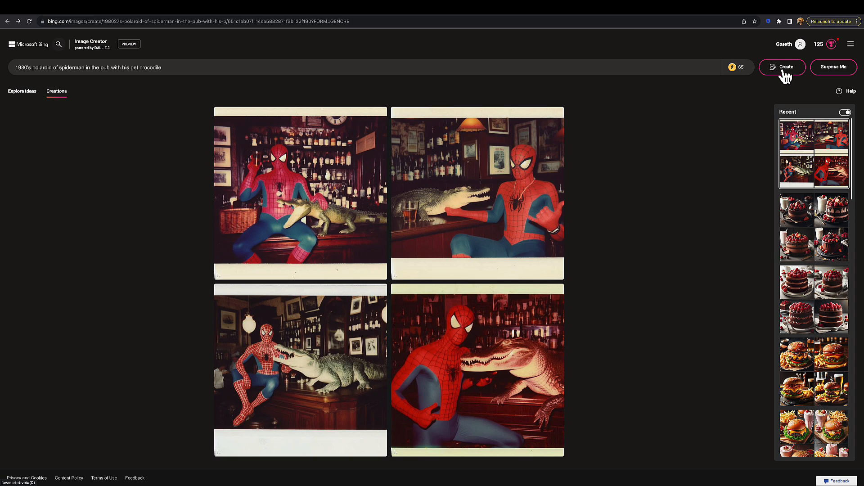
# Rerun the same crocodile prompt to generate a second set of four polaroids.
pyautogui.click(782, 67)
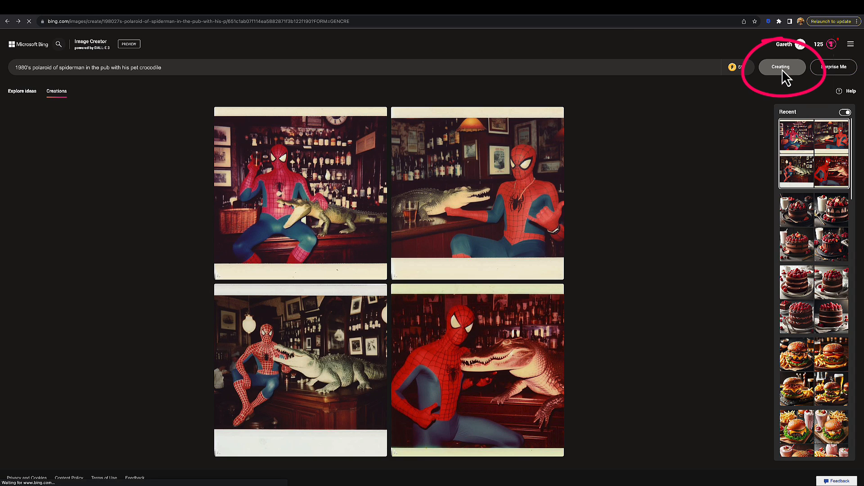
pyautogui.click(781, 67)
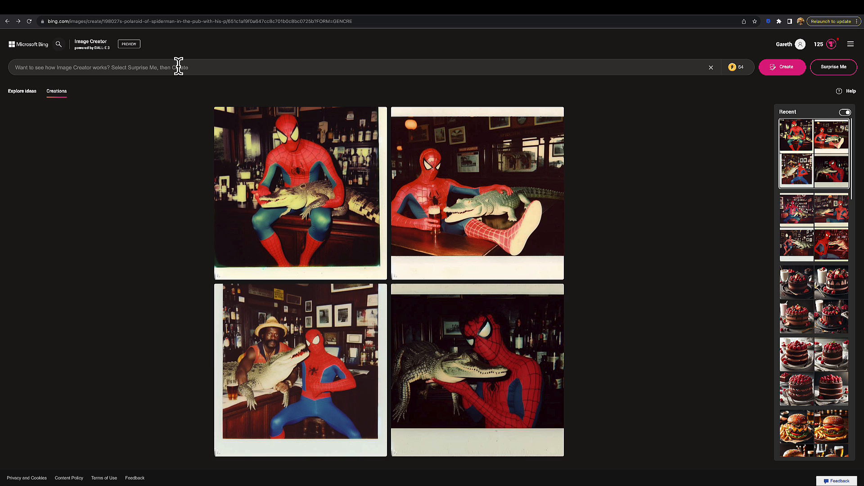
# Enter the prompt "spiderman holding a sign that says 'batman sucks'".
pyautogui.write('spiderman')
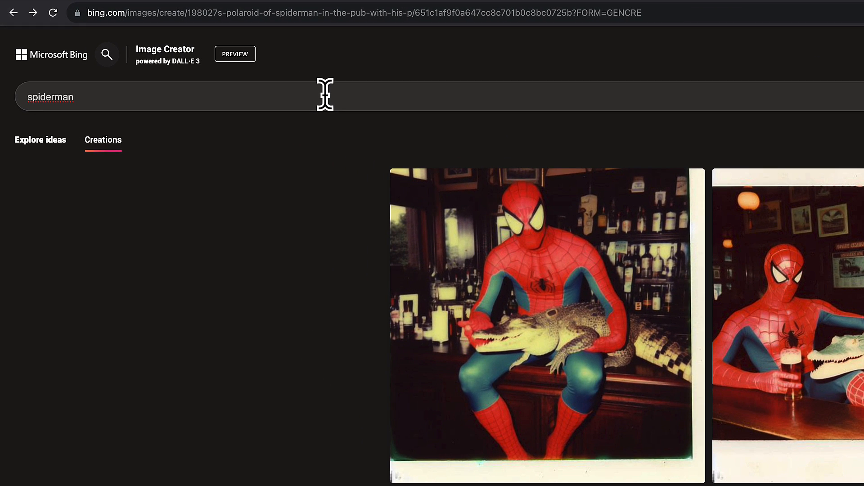
pyautogui.write('holding a si')
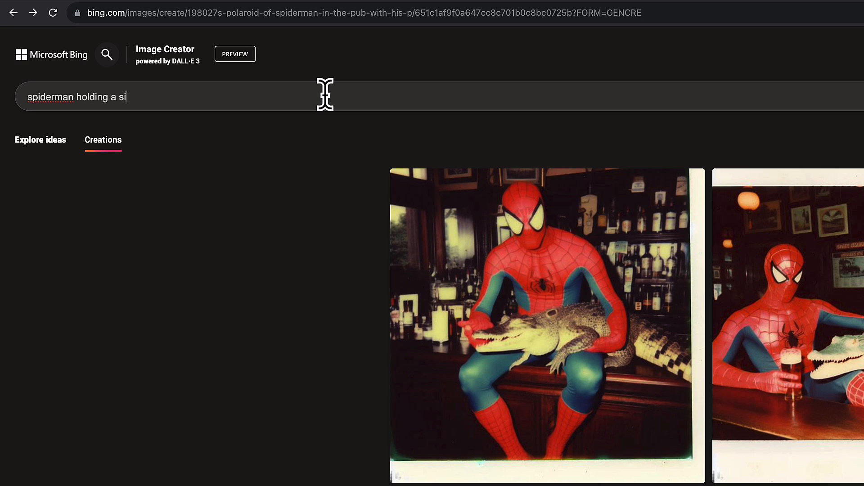
pyautogui.write('gn that says')
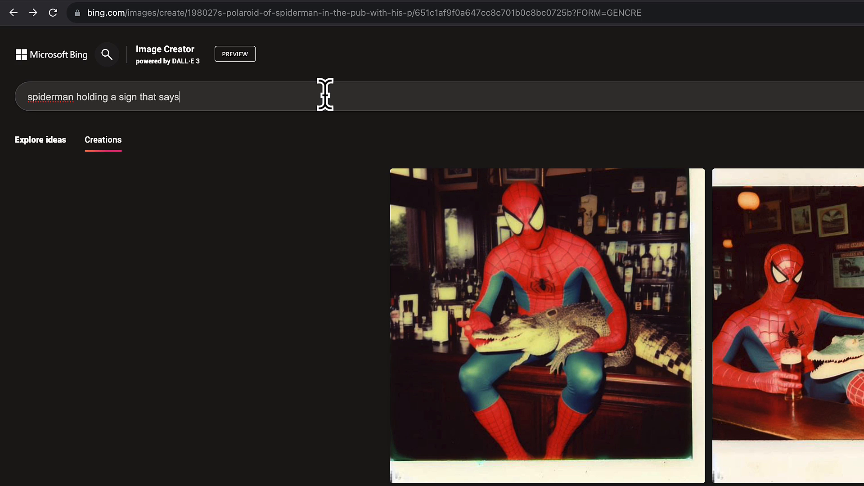
pyautogui.write("'batman sucks'")
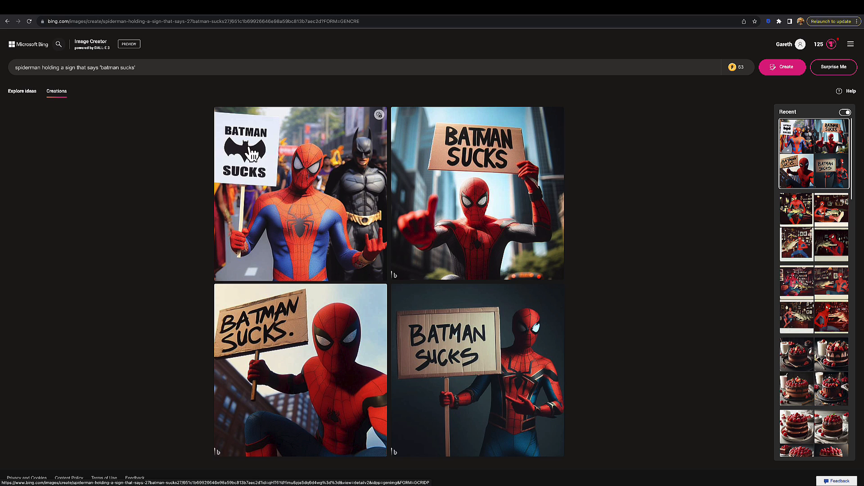
pyautogui.moveTo(368, 170)
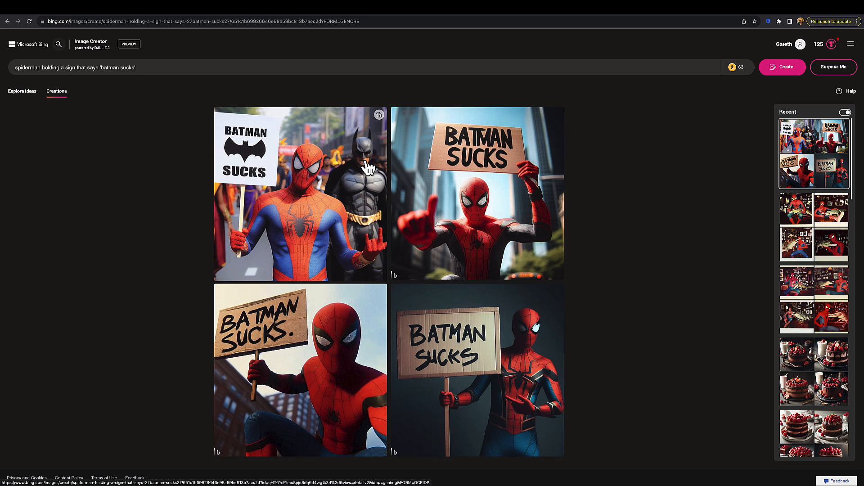
# Enlarge the top-left image of Spider-Man with Batman standing behind him.
pyautogui.click(300, 193)
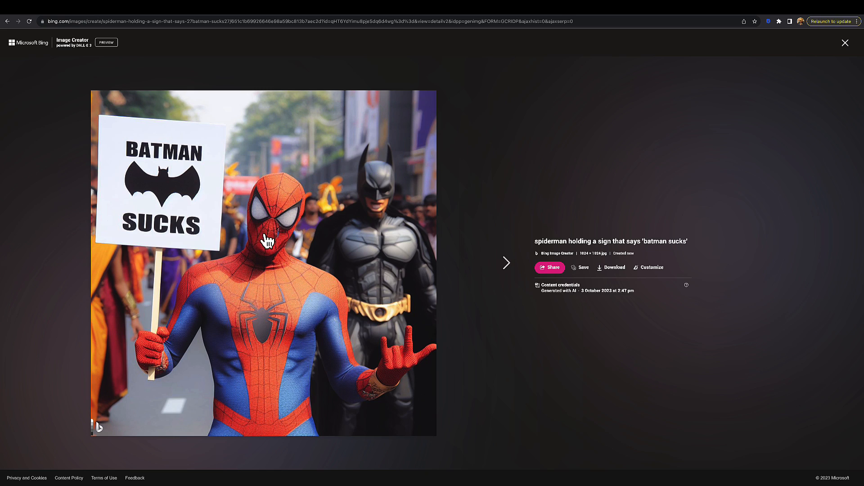
pyautogui.moveTo(361, 237)
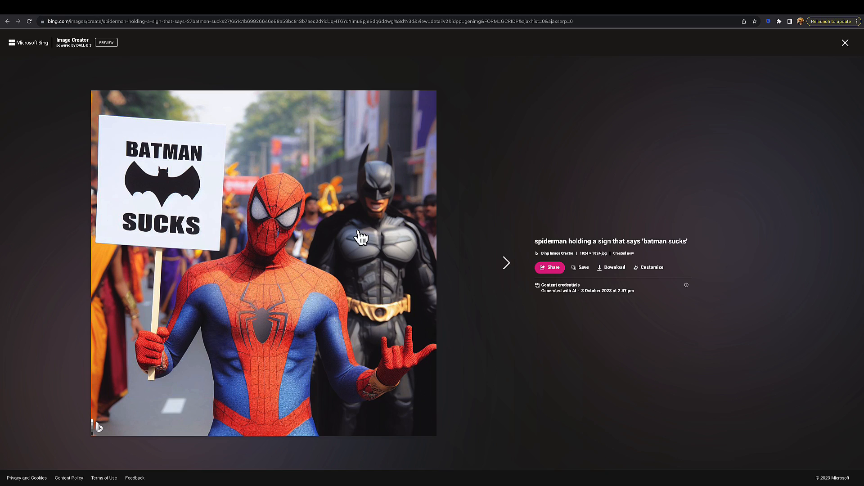
# Step through the remaining three enlarged 'Batman sucks' images, then close the viewer back to the grid.
pyautogui.click(505, 262)
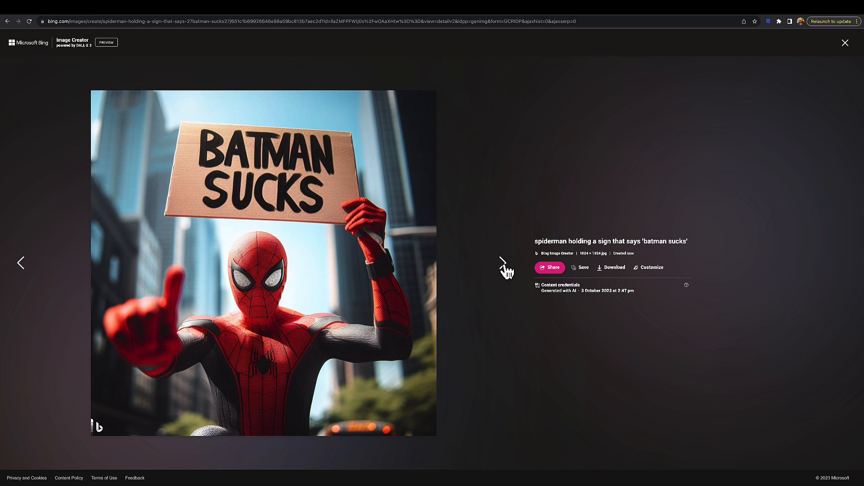
pyautogui.click(505, 263)
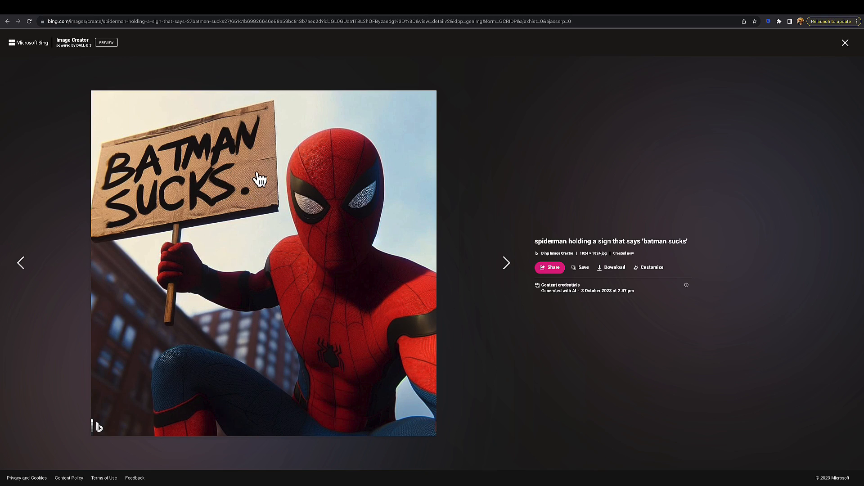
pyautogui.moveTo(265, 185)
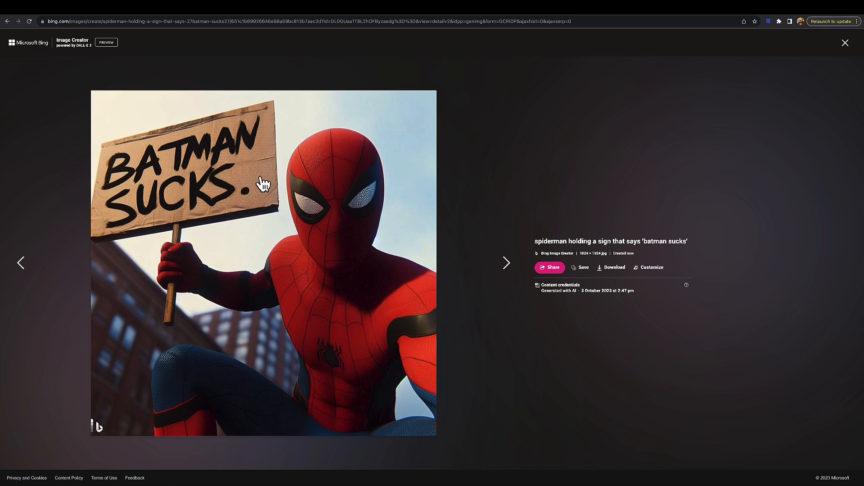
pyautogui.moveTo(507, 268)
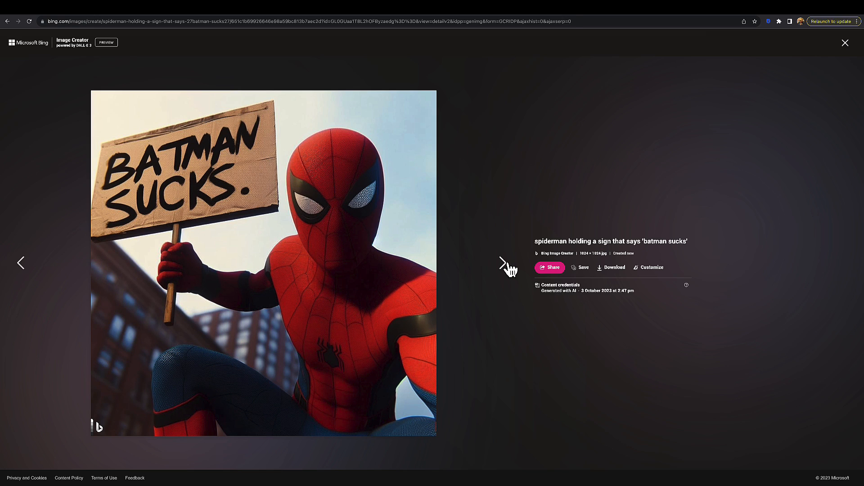
pyautogui.click(504, 263)
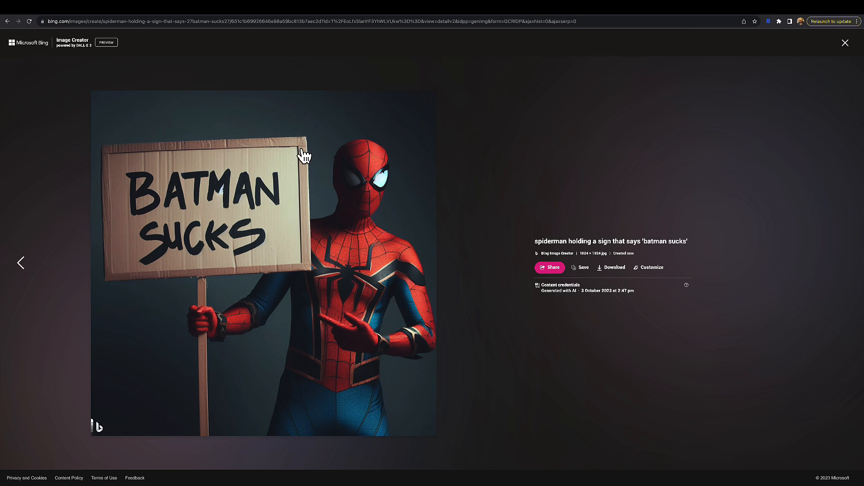
pyautogui.click(845, 43)
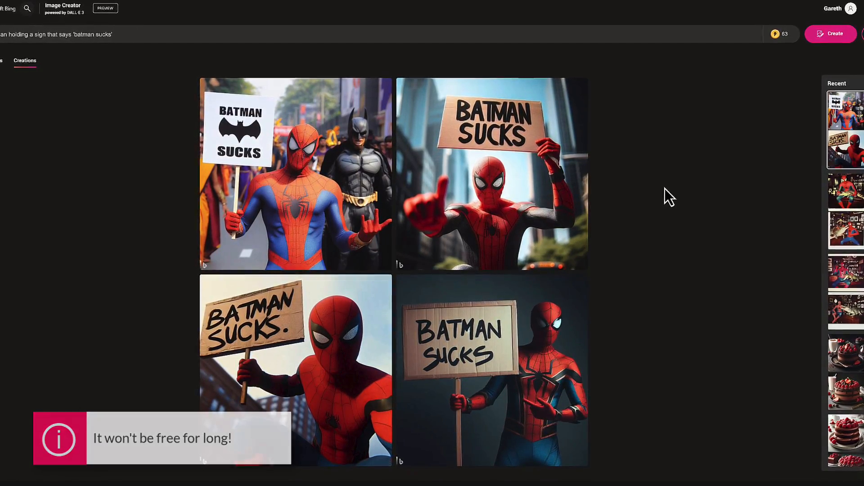
pyautogui.scroll(-3)
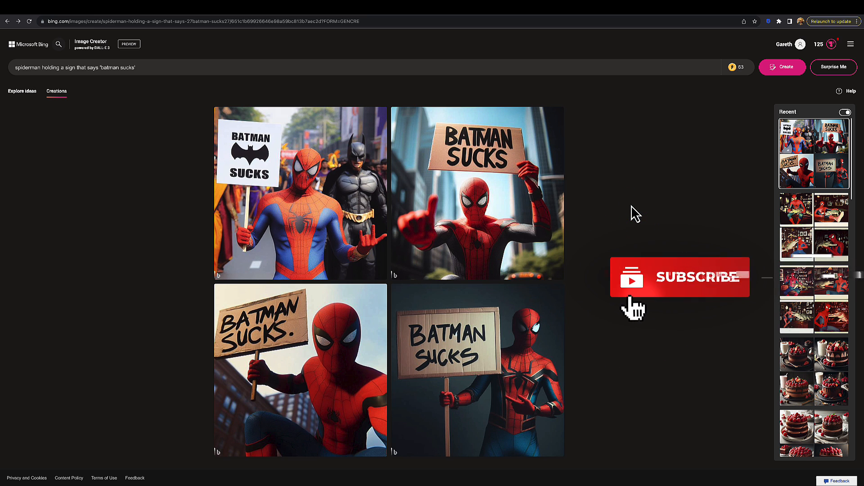
pyautogui.click(694, 277)
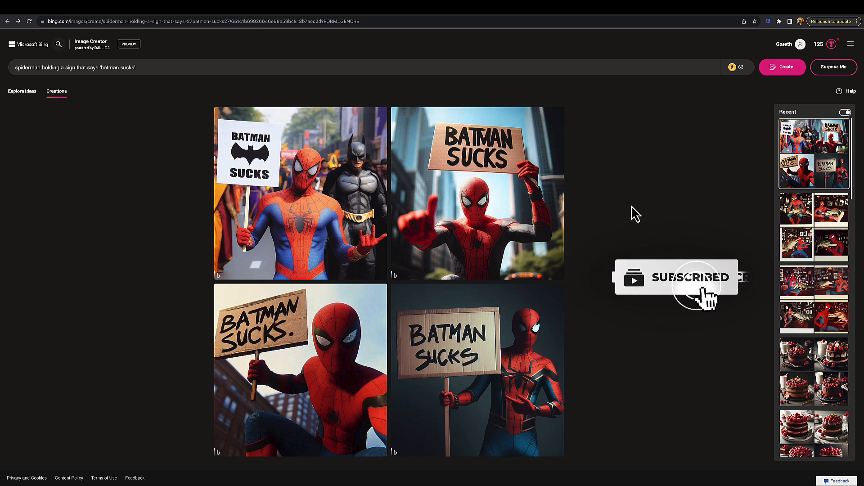